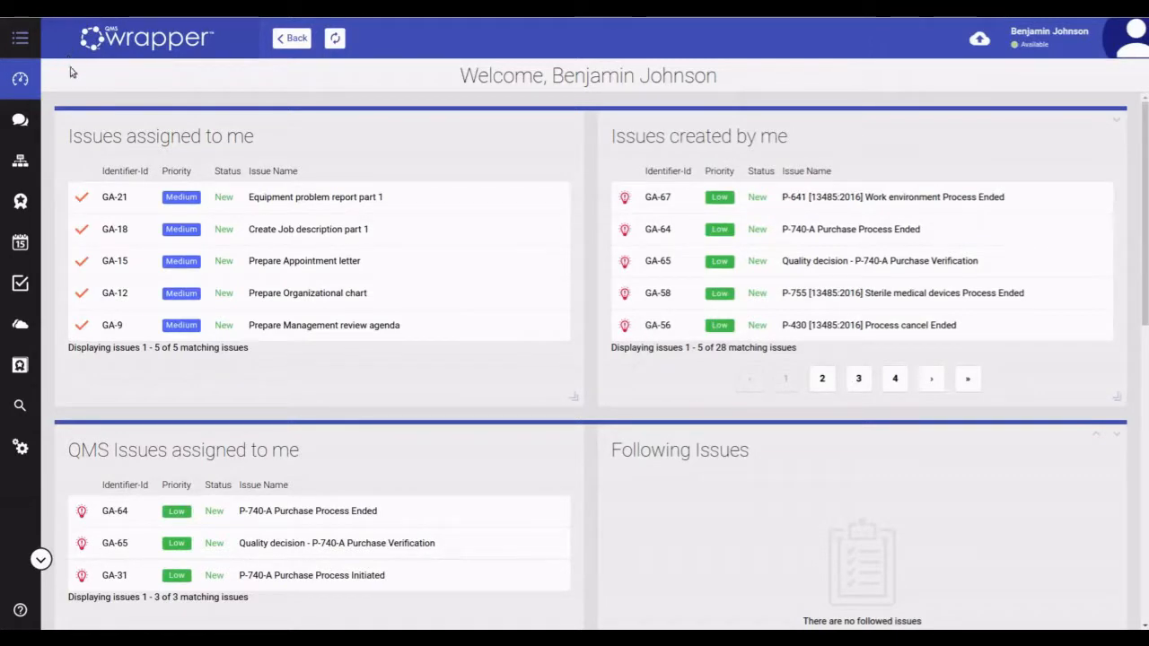
{"action": "mouse_move", "coordinate": [20, 367]}
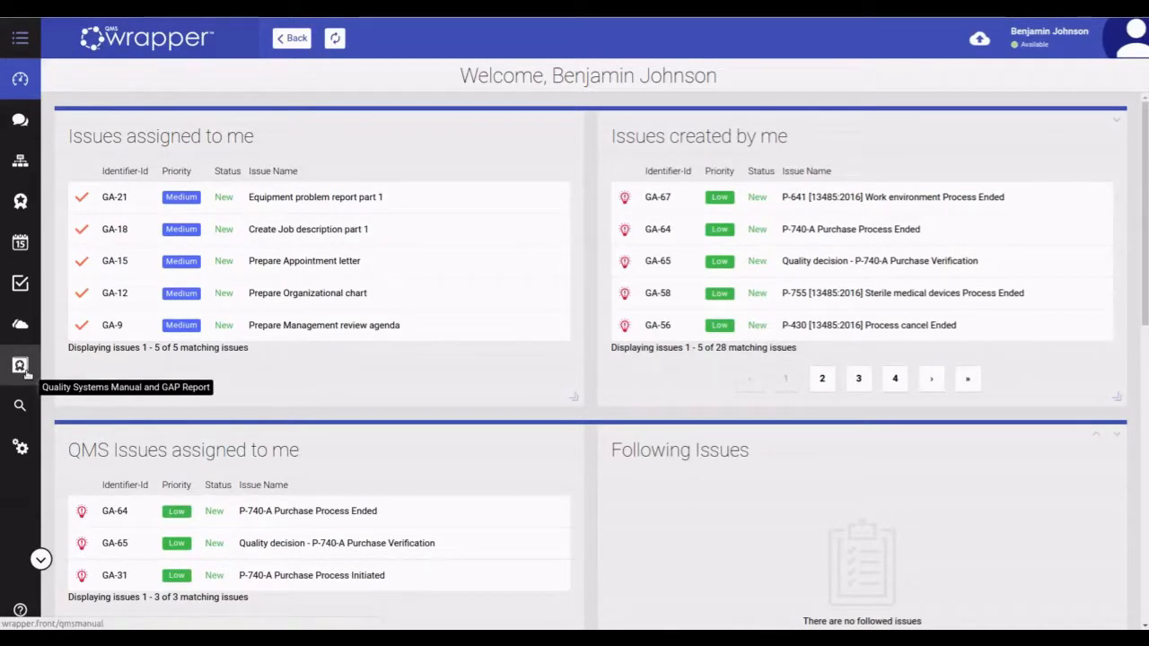
Open the Quality Systems Manual and GAP Report area from the left sidebar
{"action": "left_click", "coordinate": [20, 367]}
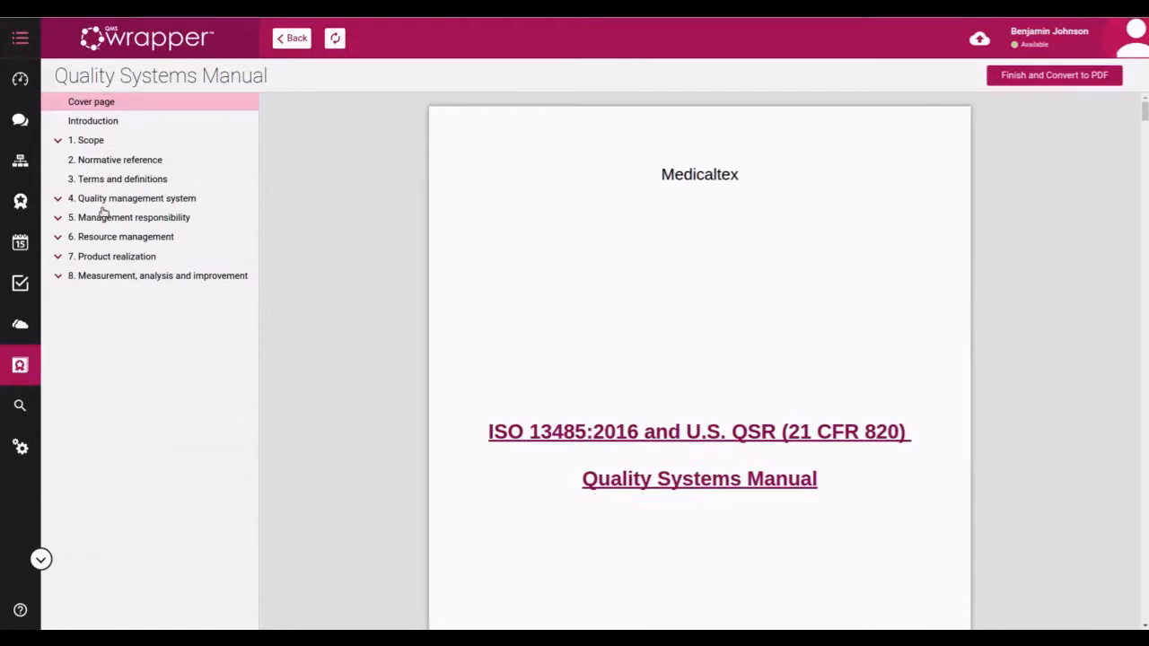
{"action": "mouse_move", "coordinate": [187, 281]}
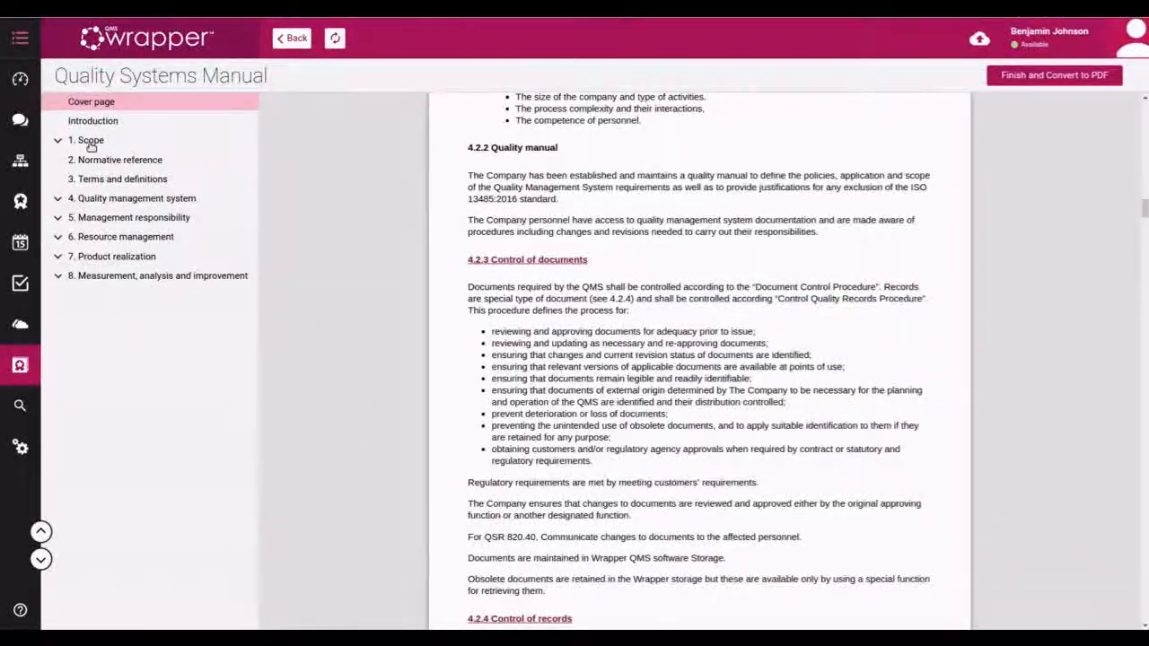
Navigate the outline to chapter 1 Scope and its 1.2 Application section
{"action": "left_click", "coordinate": [88, 140]}
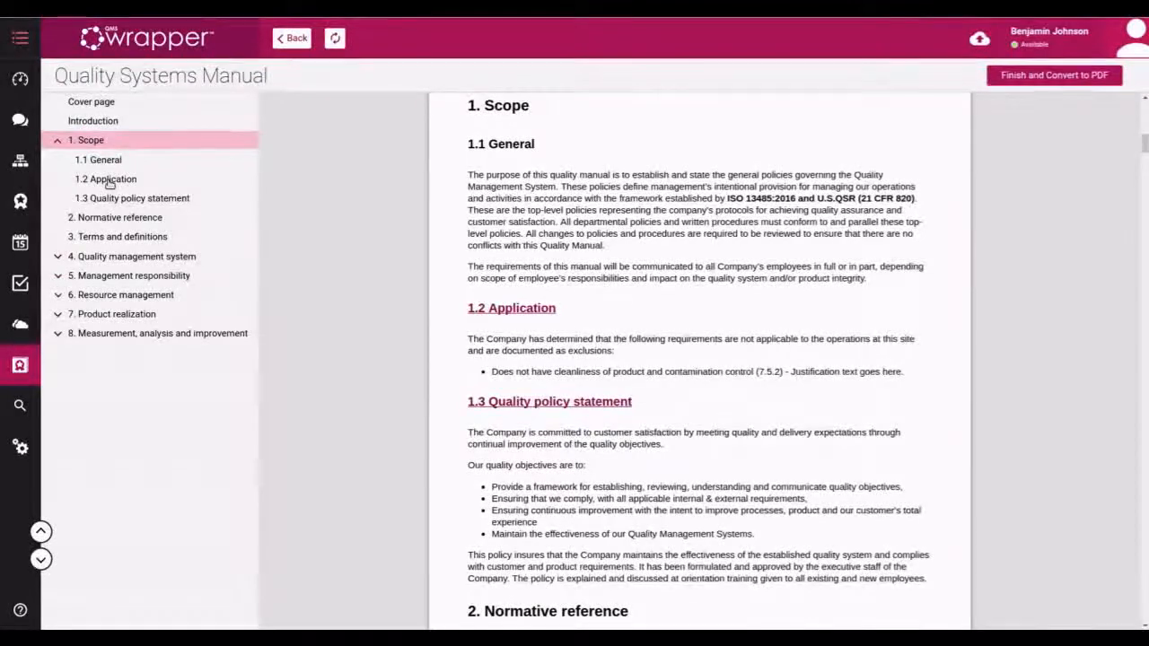
{"action": "left_click", "coordinate": [115, 179]}
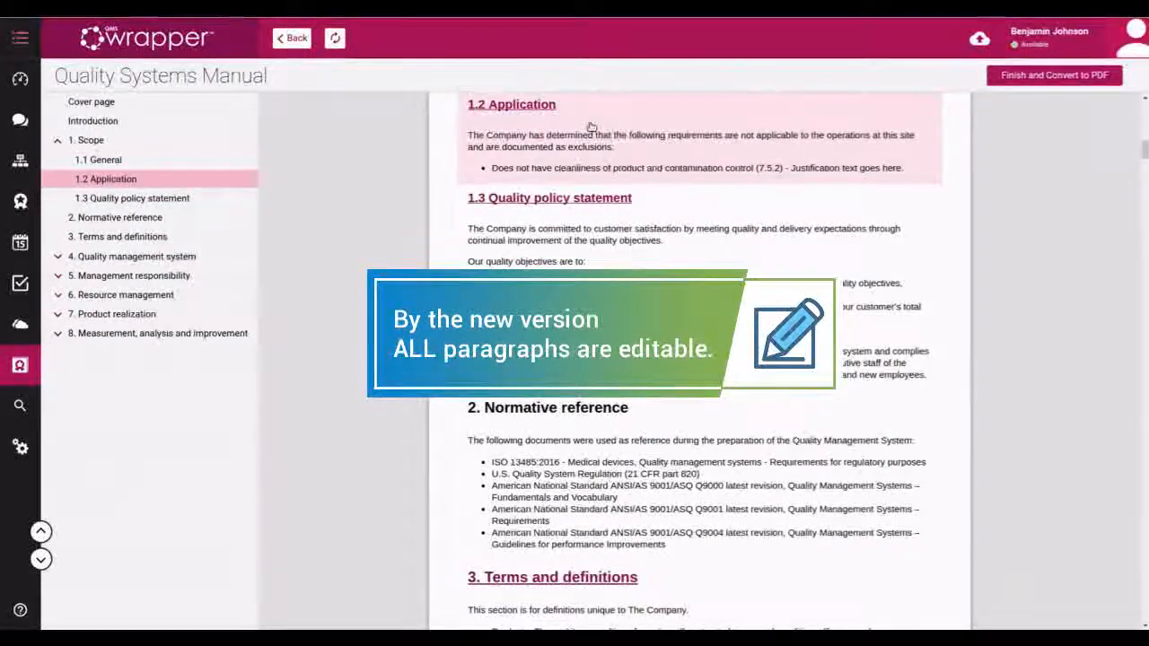
Review and save the 1.2 Application exclusions, keeping cleanliness/contamination control (7.5.2) excluded
{"action": "left_click", "coordinate": [510, 104]}
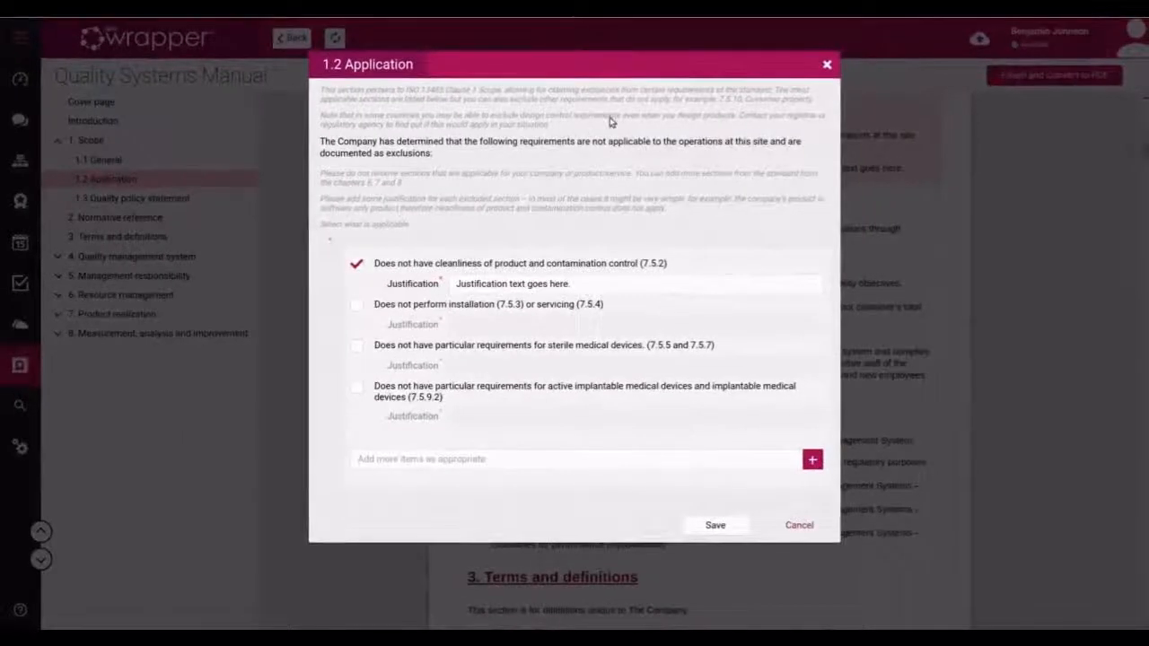
{"action": "left_click", "coordinate": [714, 525]}
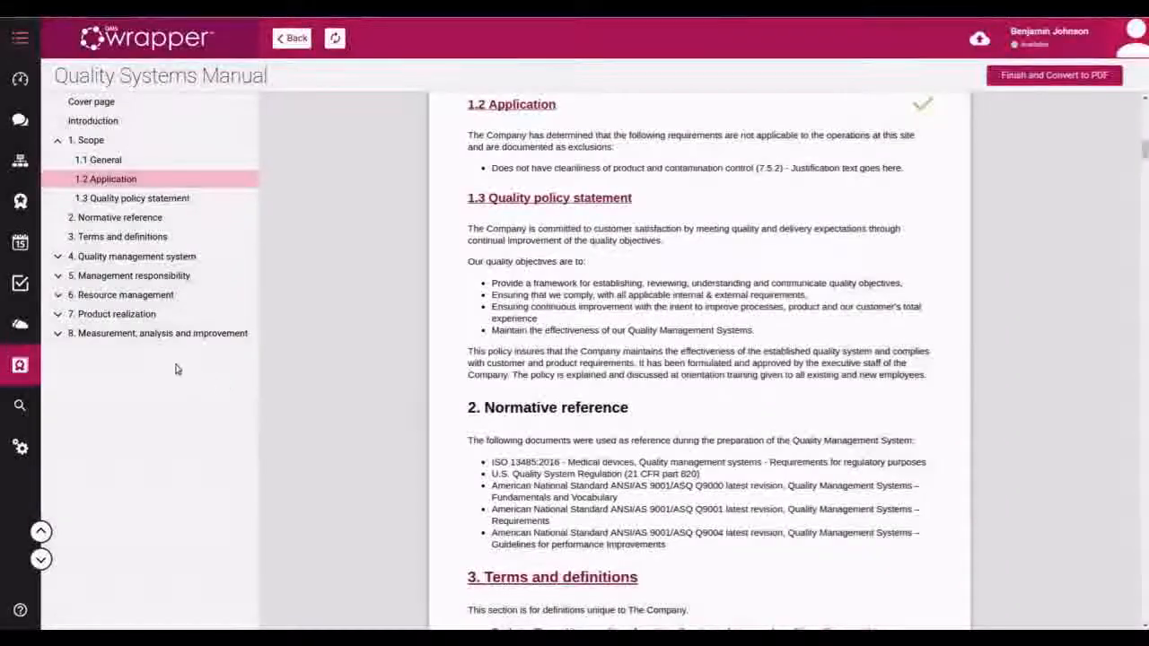
Set the first requirement of 8.5.1 General to Not applicable and save the section
{"action": "left_click", "coordinate": [111, 429]}
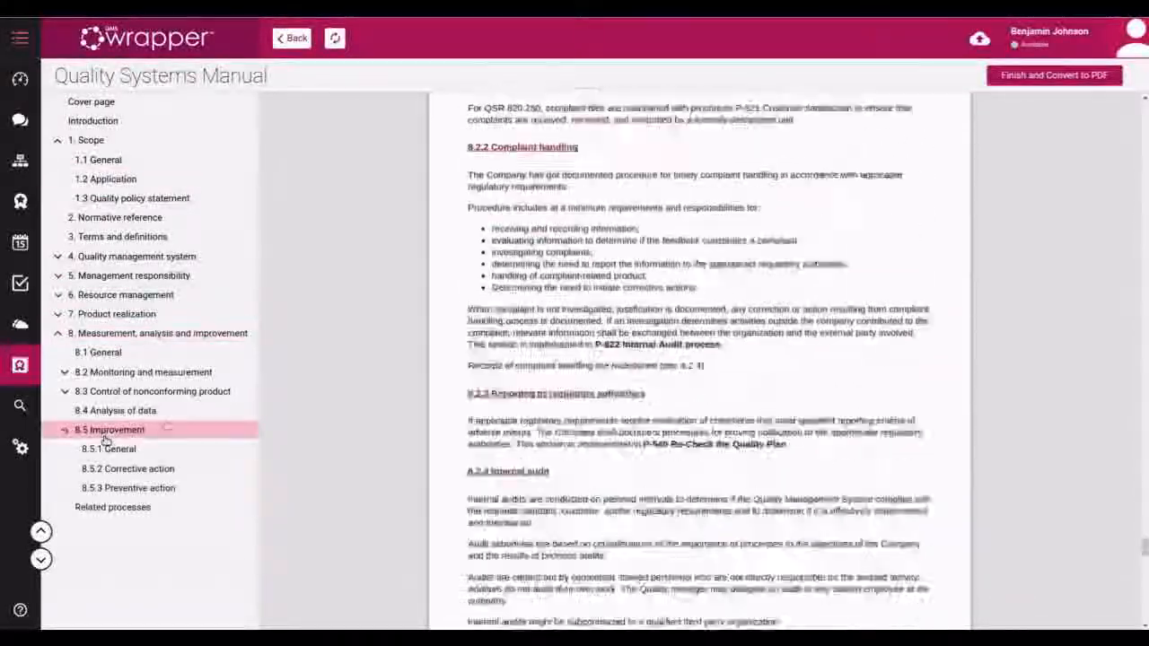
{"action": "left_click", "coordinate": [111, 430]}
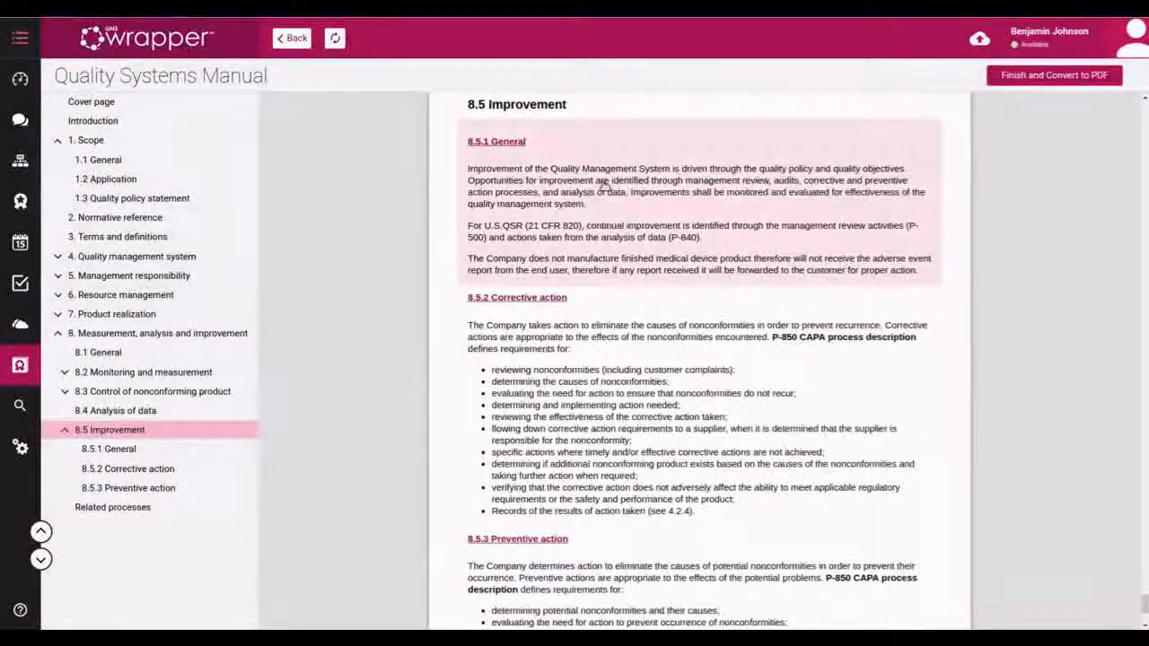
{"action": "left_click", "coordinate": [496, 140]}
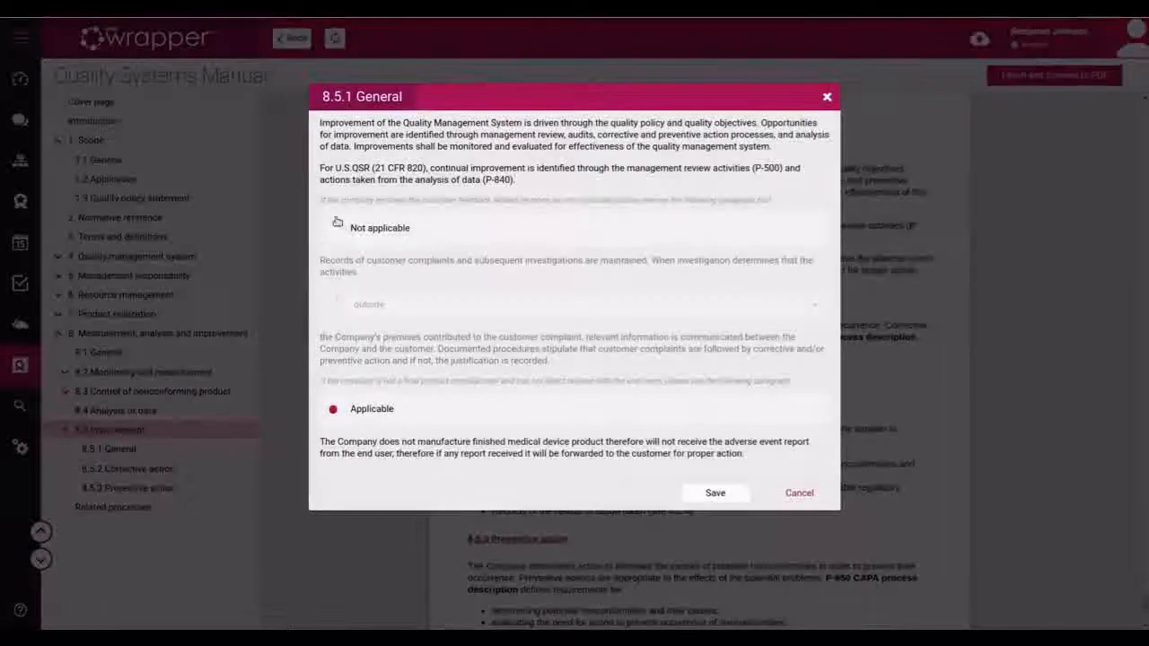
{"action": "left_click", "coordinate": [332, 227]}
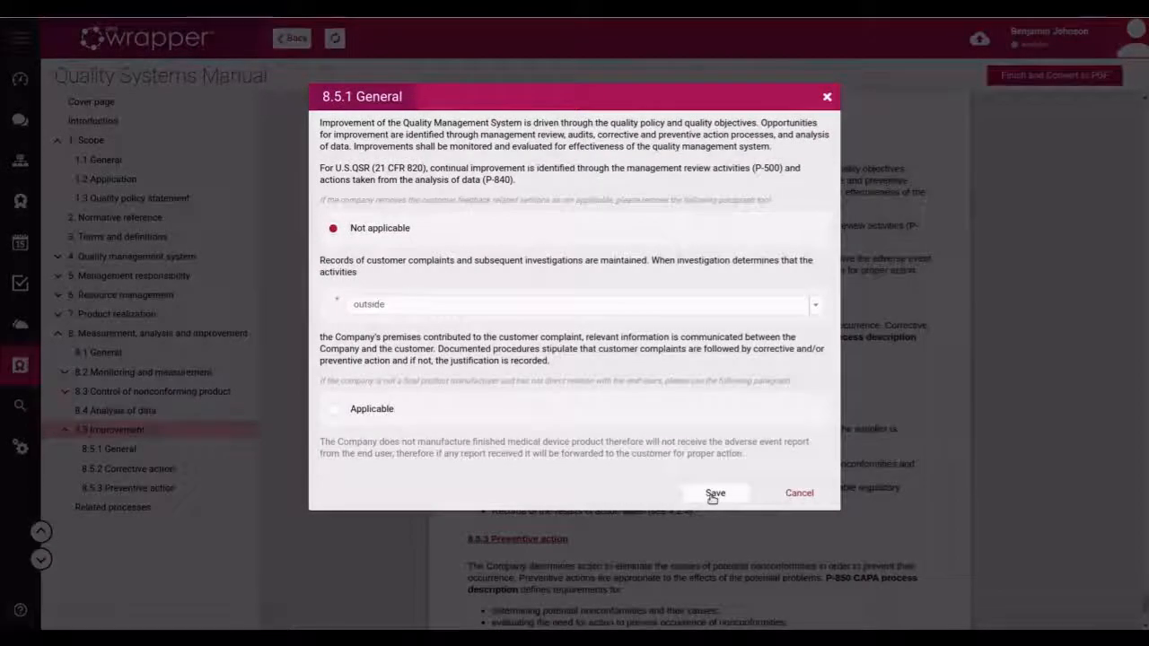
{"action": "left_click", "coordinate": [715, 492]}
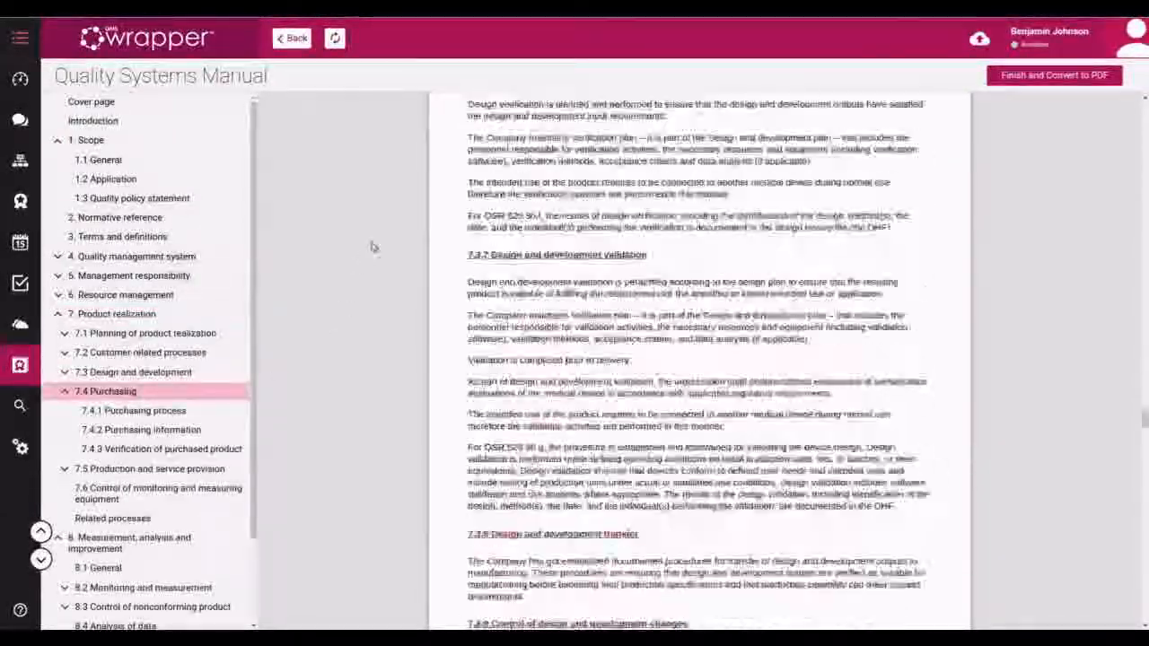
Link 7.4.1 Purchasing process to P-740-A Purchasing Process via a 'Purch' search
{"action": "left_click", "coordinate": [140, 409]}
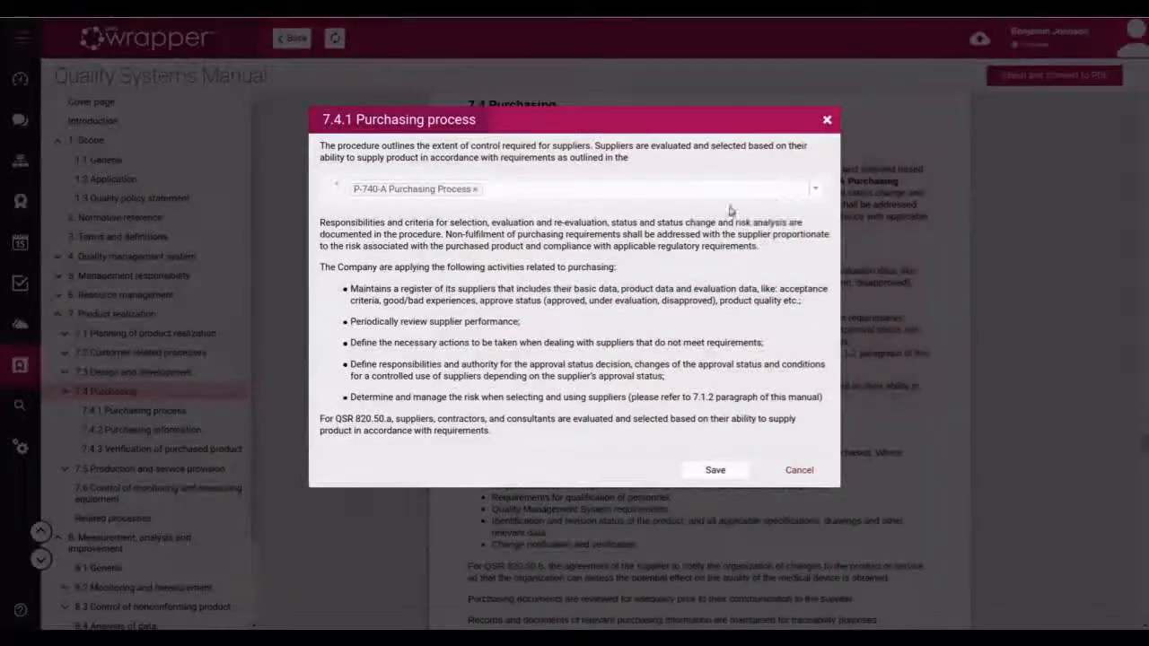
{"action": "left_click", "coordinate": [813, 189]}
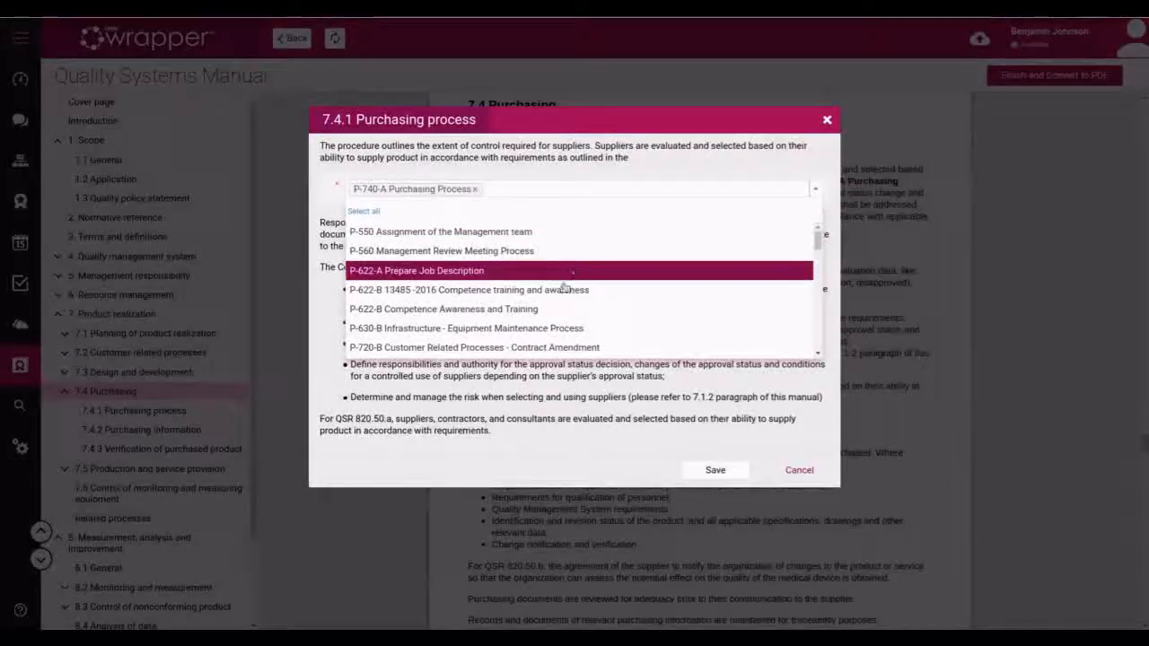
{"action": "scroll", "scroll_direction": "down", "scroll_amount": 3}
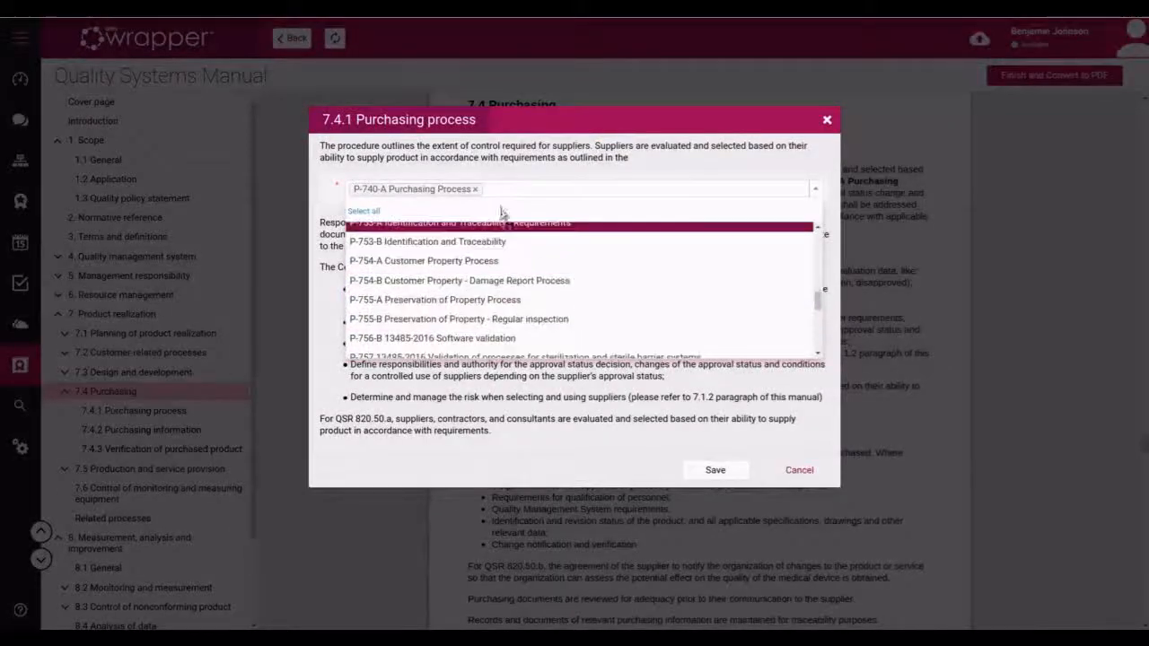
{"action": "left_click", "coordinate": [474, 188]}
{"action": "type", "text": "P"}
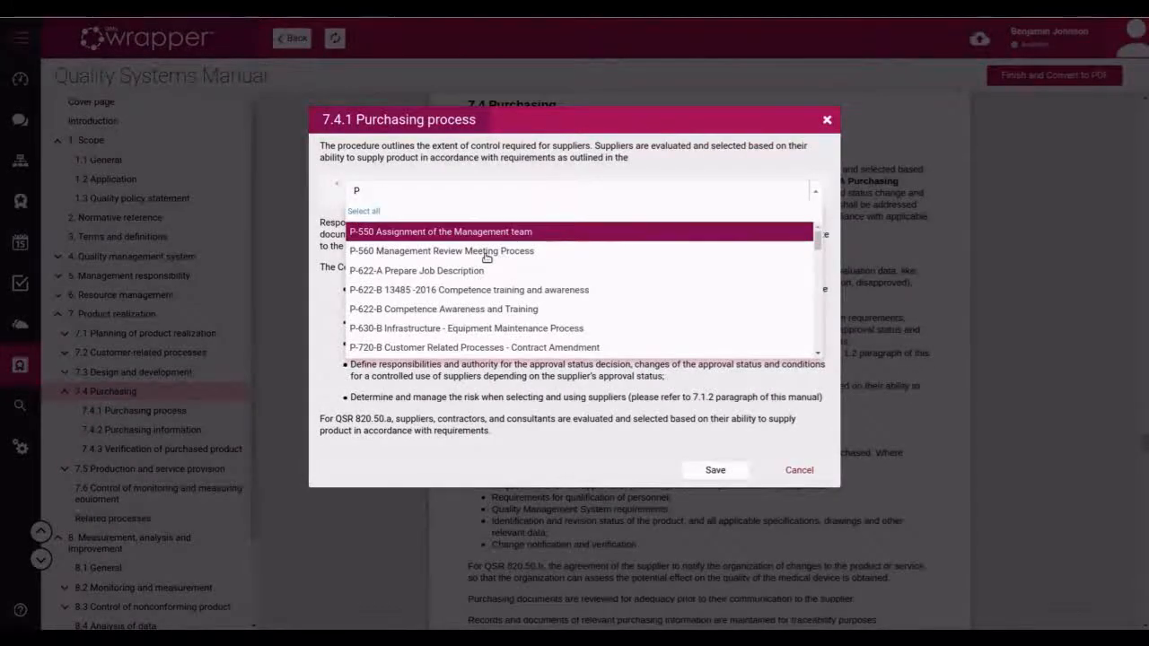
{"action": "type", "text": "urch"}
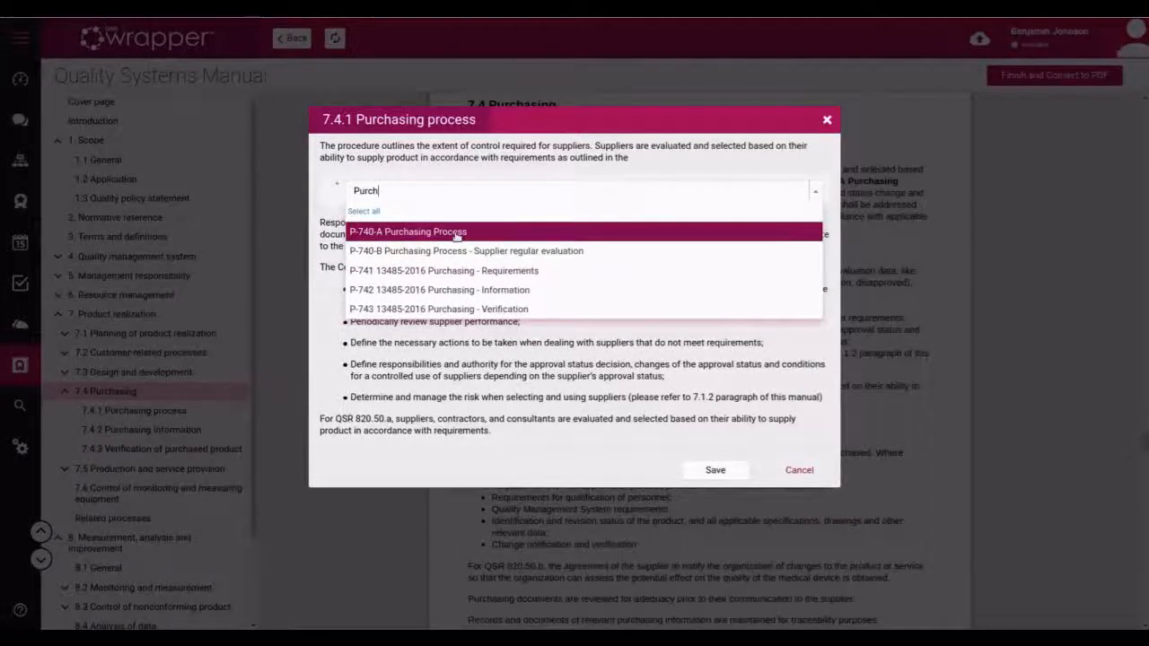
{"action": "left_click", "coordinate": [715, 470]}
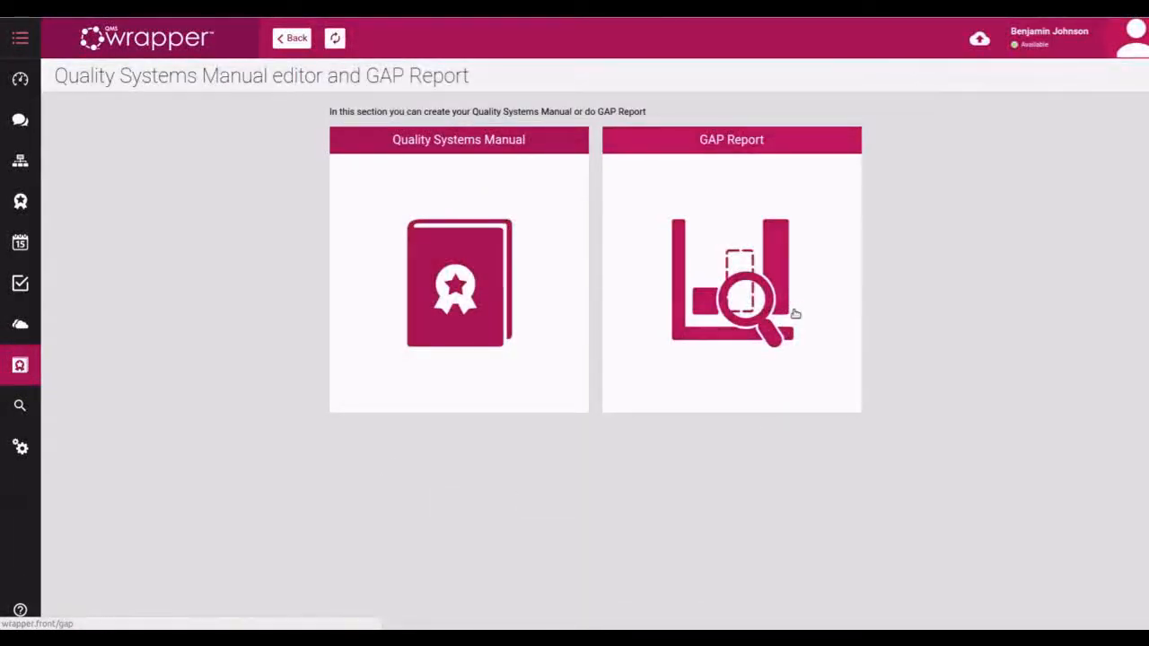
{"action": "left_click", "coordinate": [731, 270]}
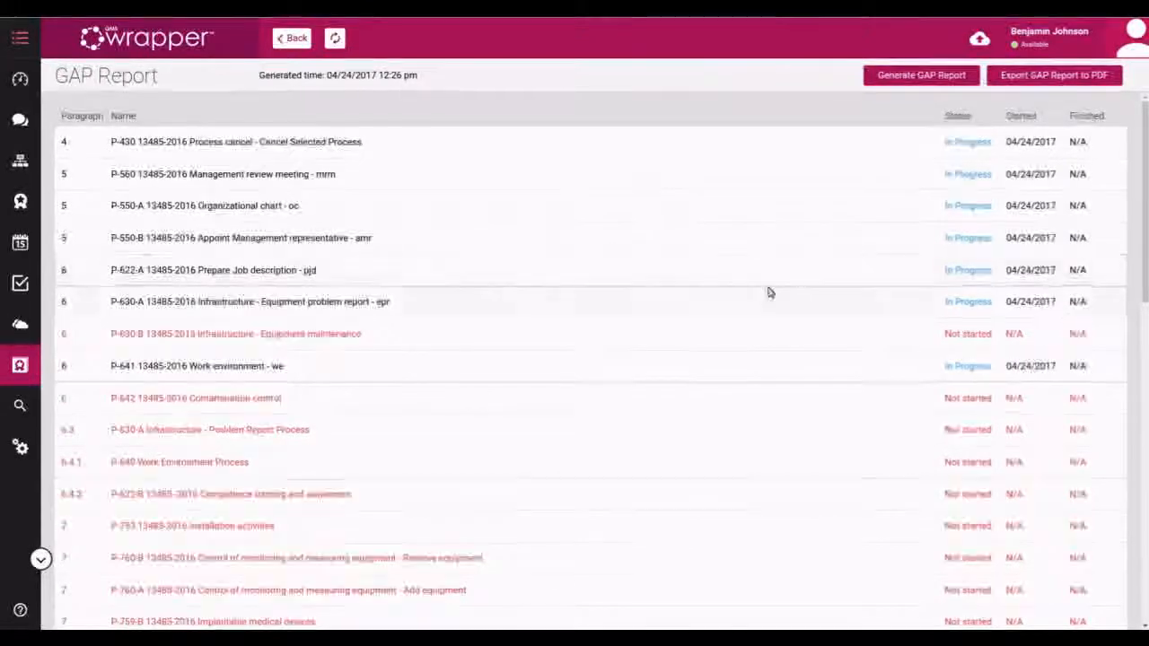
{"action": "scroll", "scroll_direction": "down", "scroll_amount": 3}
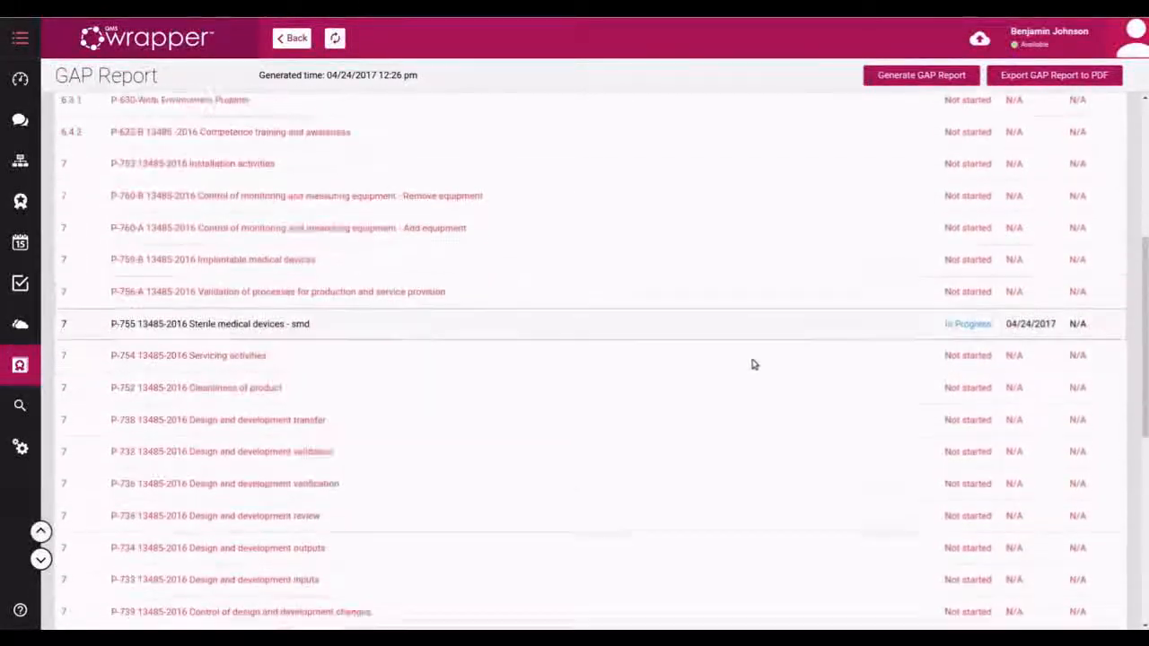
{"action": "scroll", "scroll_direction": "down", "scroll_amount": 3}
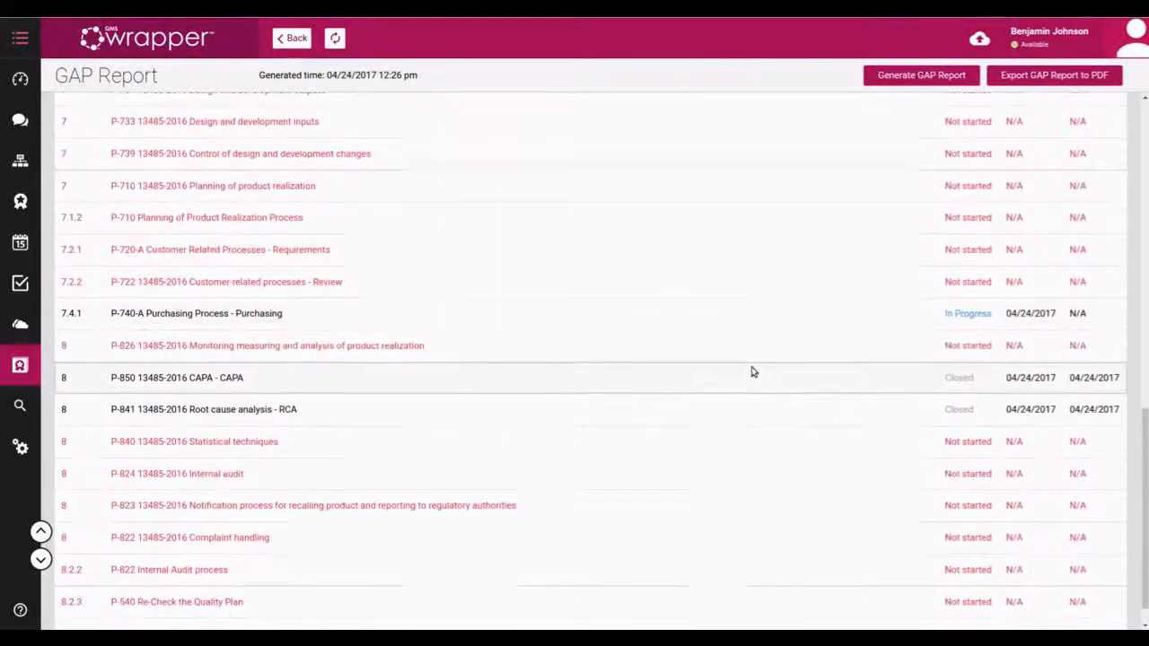
{"action": "scroll", "scroll_direction": "up", "scroll_amount": 3}
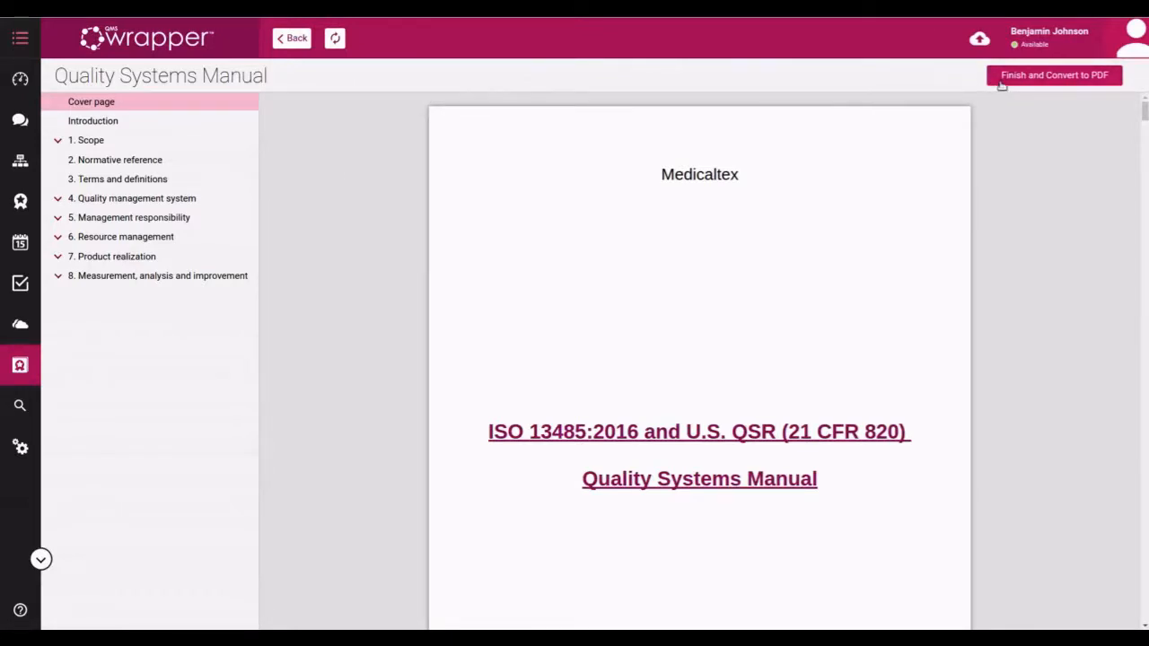
Finish and convert the manual to PDF, reopen it and review the 1.3 Quality policy statement options
{"action": "left_click", "coordinate": [1054, 75]}
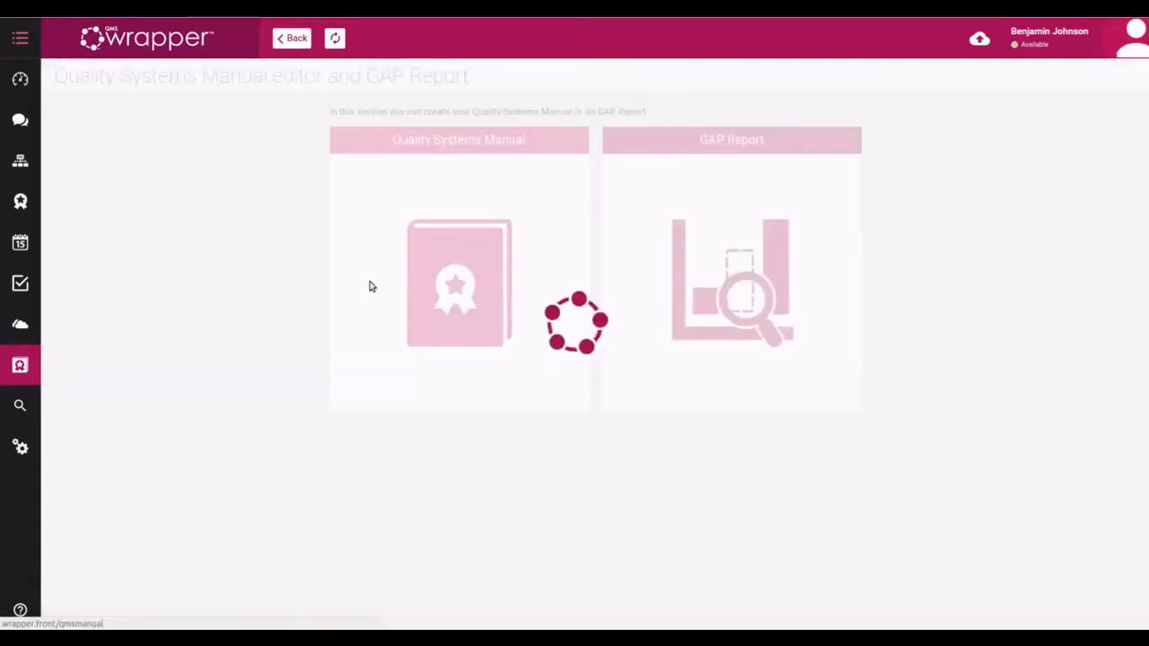
{"action": "left_click", "coordinate": [458, 284]}
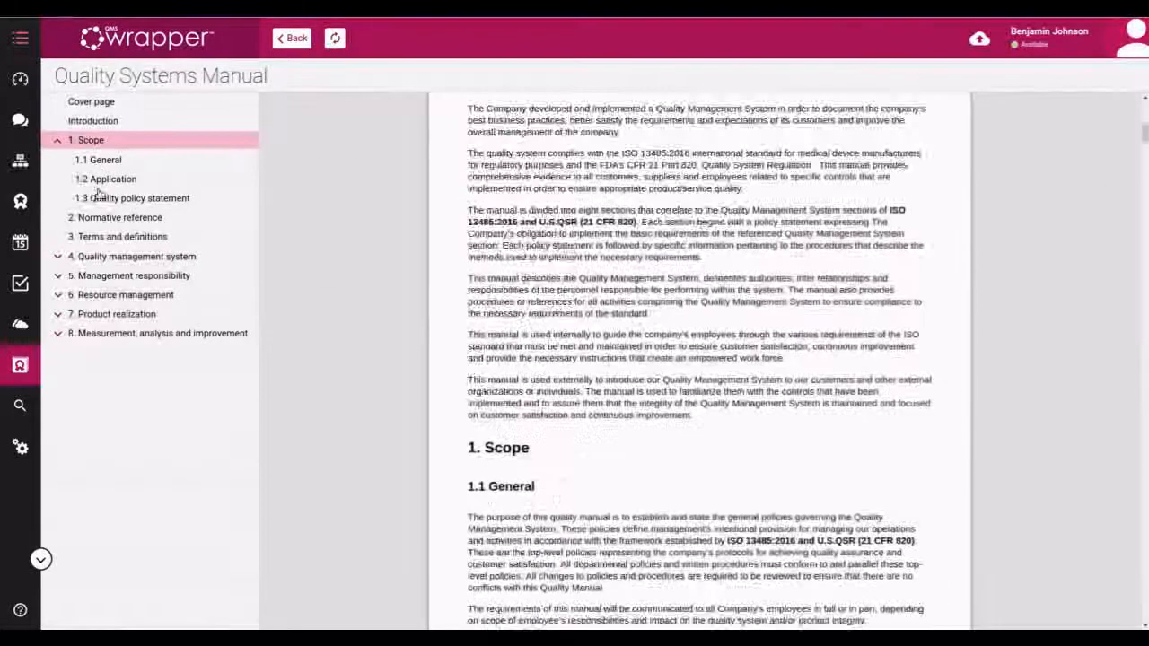
{"action": "left_click", "coordinate": [136, 198]}
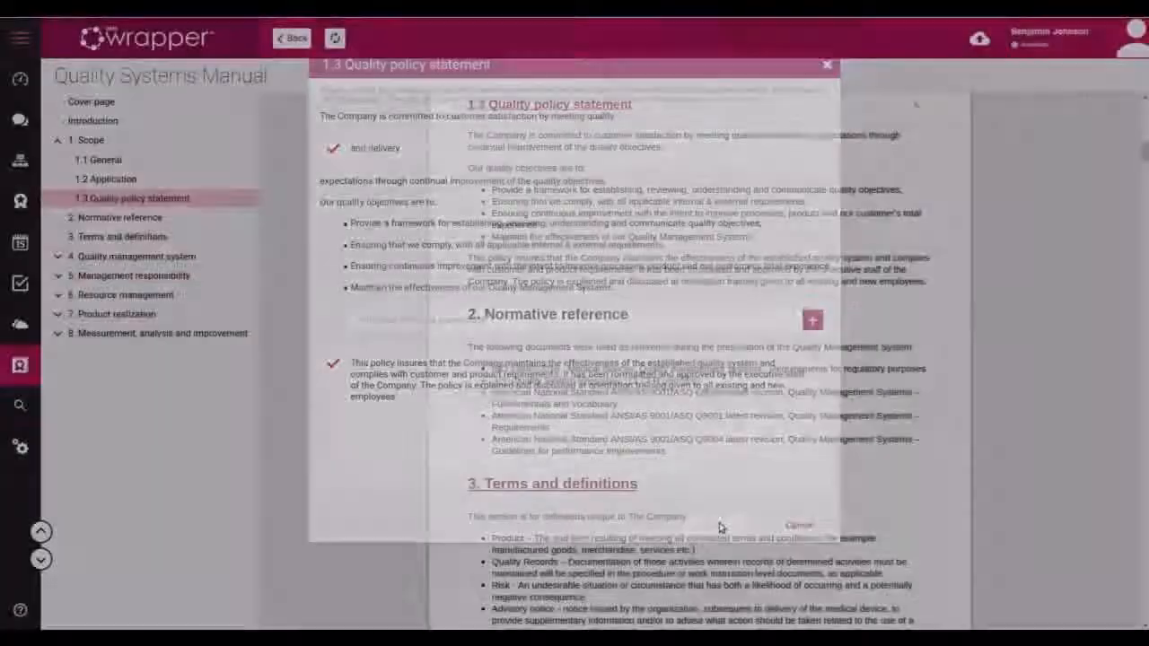
{"action": "left_click", "coordinate": [826, 64]}
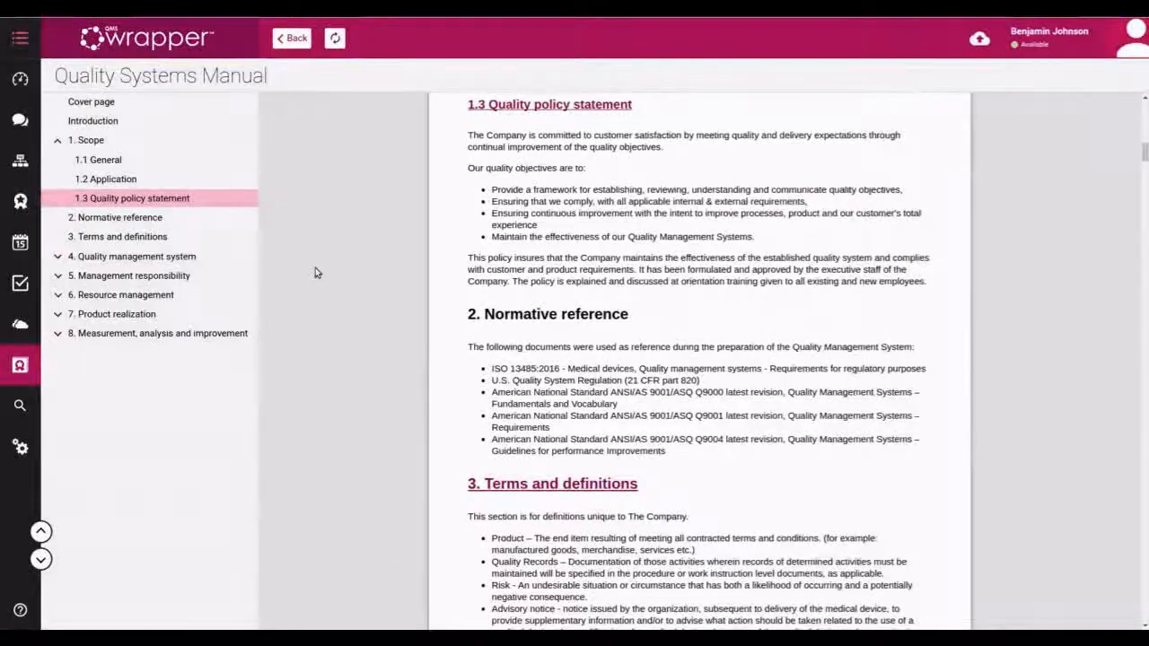
{"action": "left_click", "coordinate": [20, 323]}
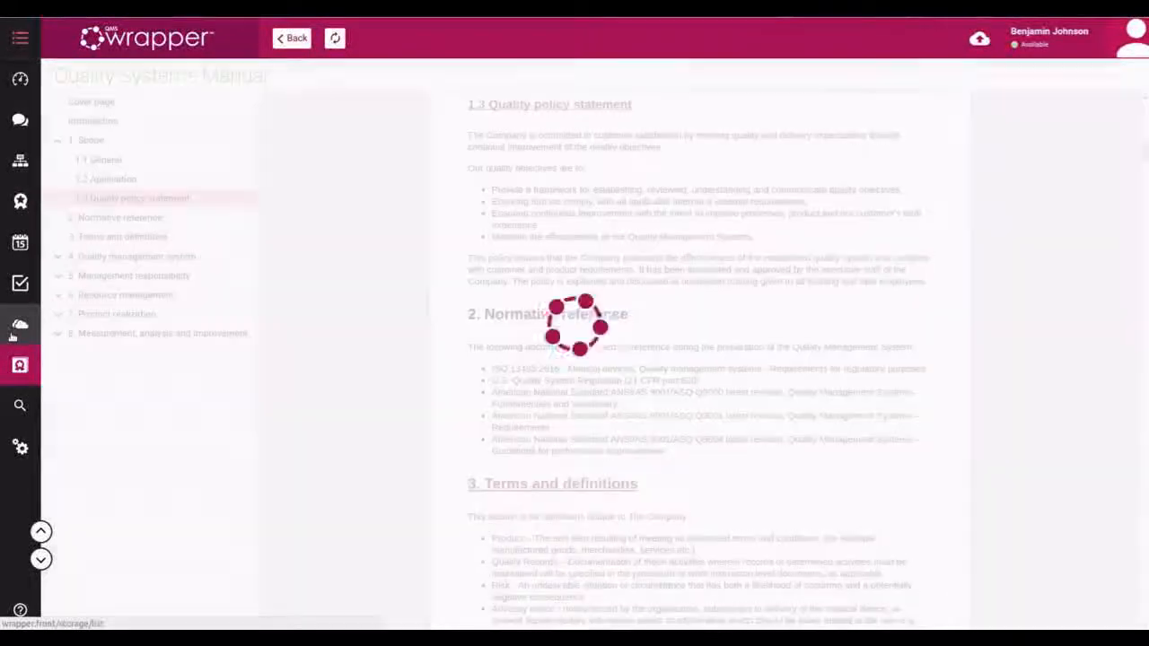
Sign out from Storage and log back in with the CEO's credentials
{"action": "left_click", "coordinate": [20, 323]}
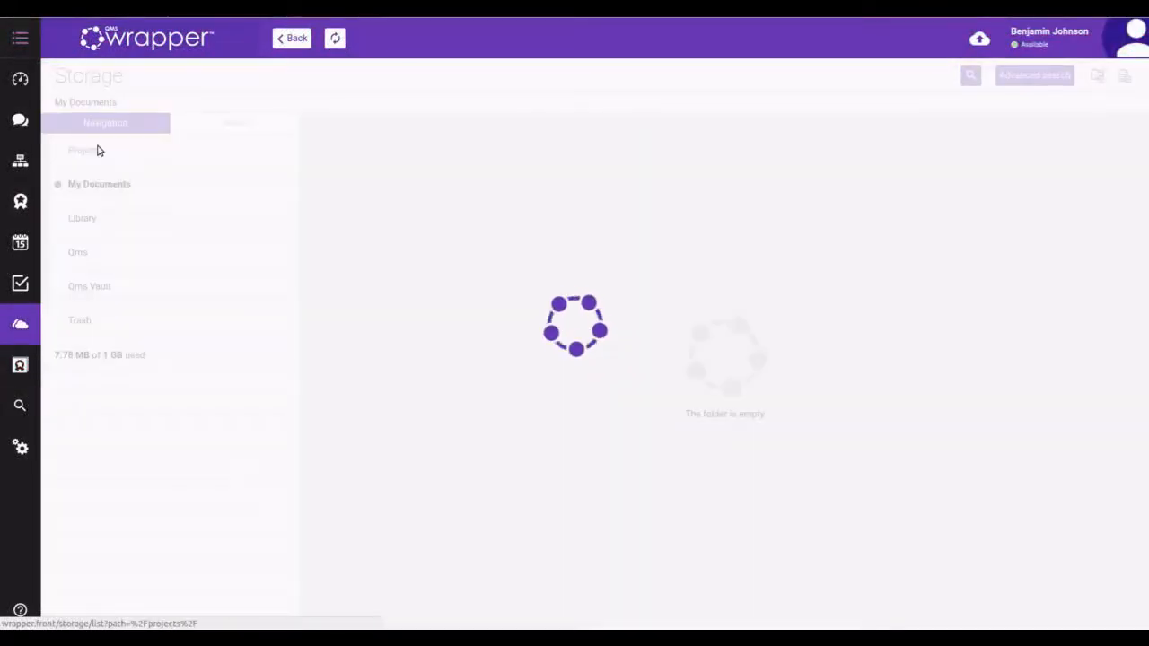
{"action": "left_click", "coordinate": [86, 151]}
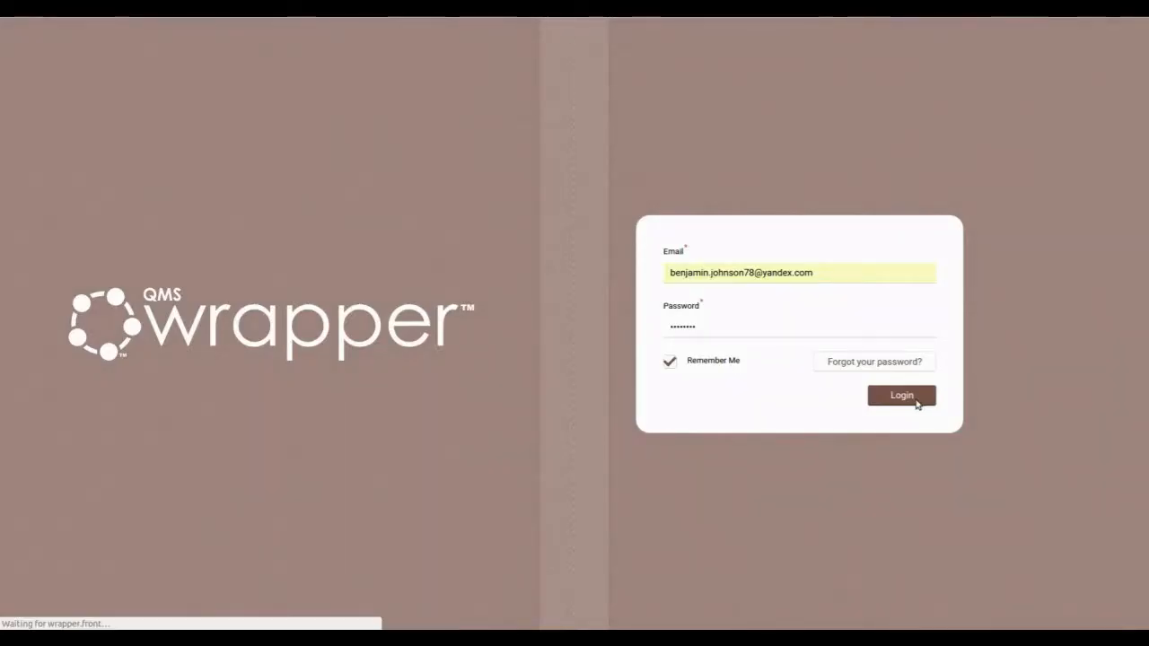
{"action": "left_click", "coordinate": [901, 397]}
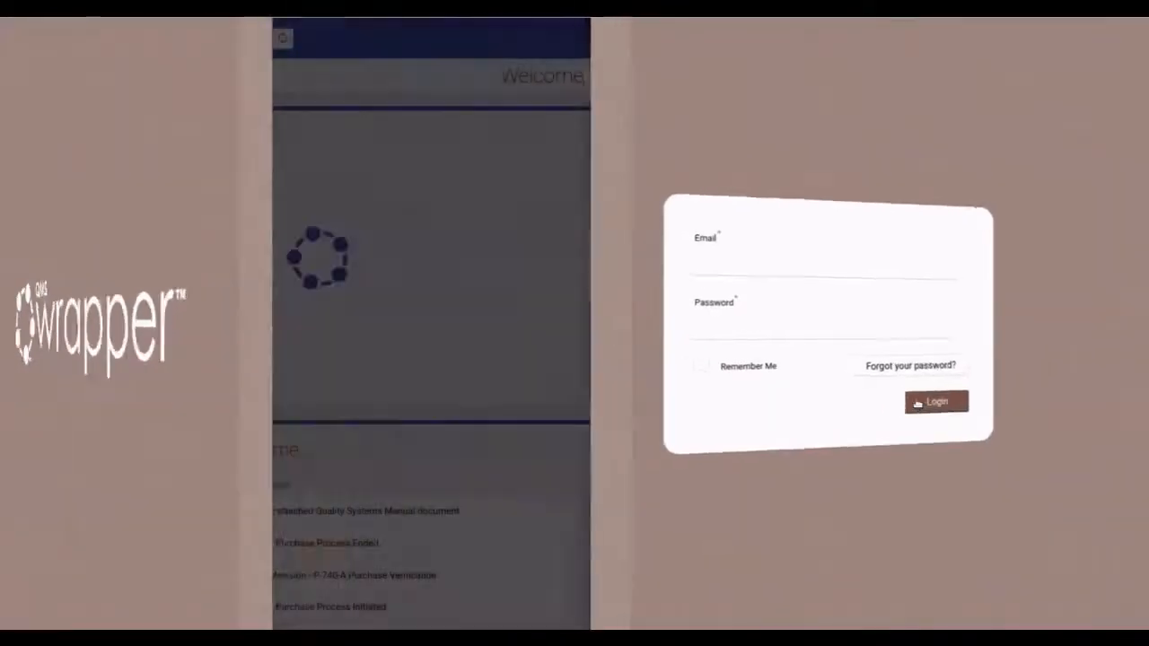
Open issue GA-88 from Issues assigned to me and approve the Quality Systems Manual decision, confirming it
{"action": "left_click", "coordinate": [937, 402]}
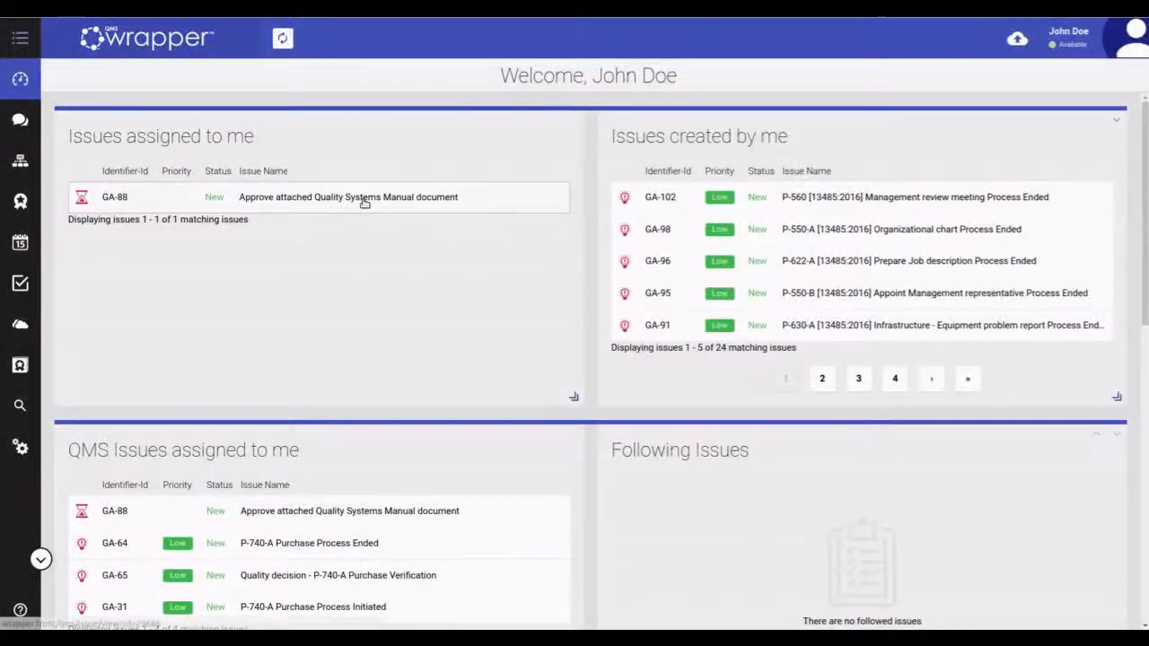
{"action": "left_click", "coordinate": [348, 196]}
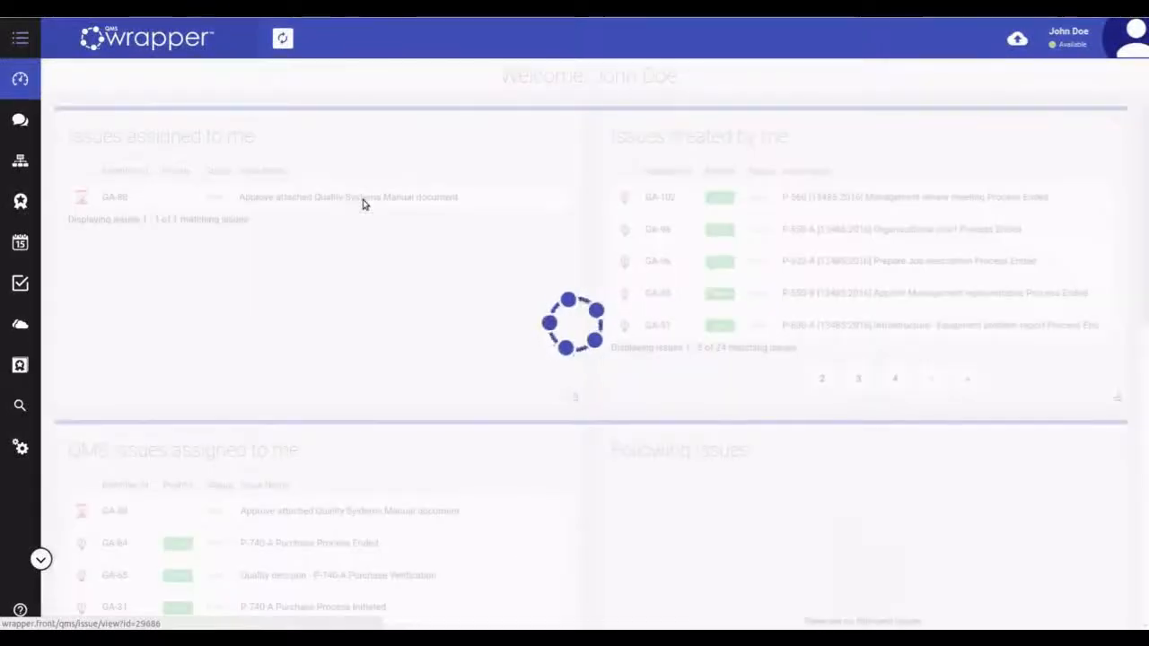
{"action": "left_click", "coordinate": [348, 196]}
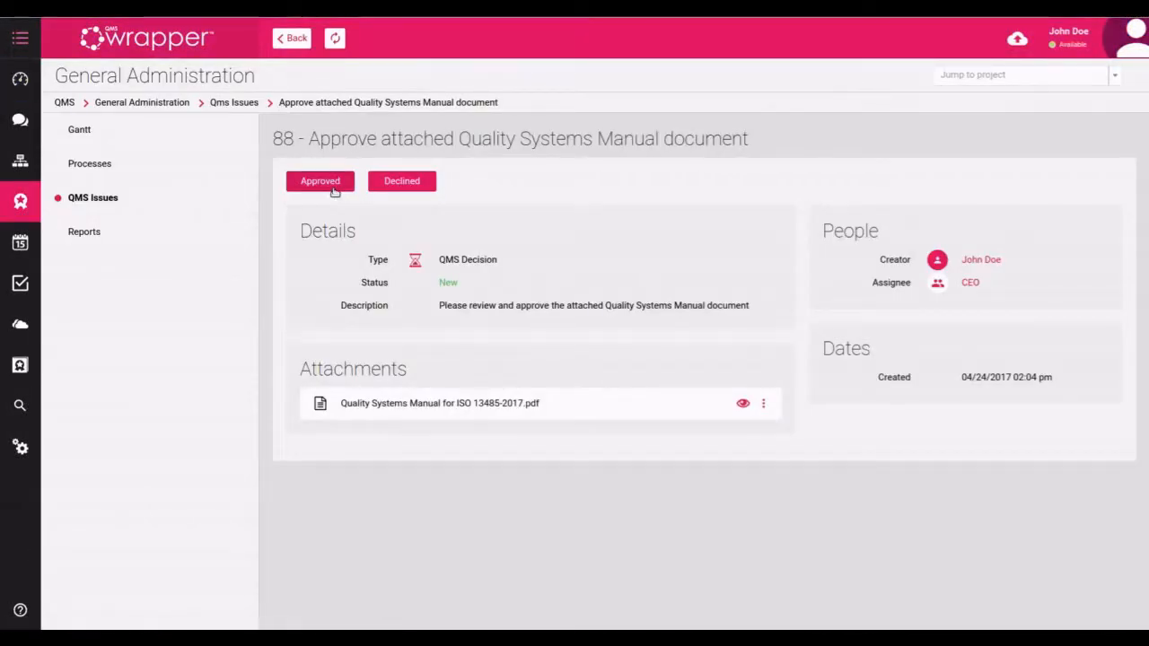
{"action": "left_click", "coordinate": [320, 180]}
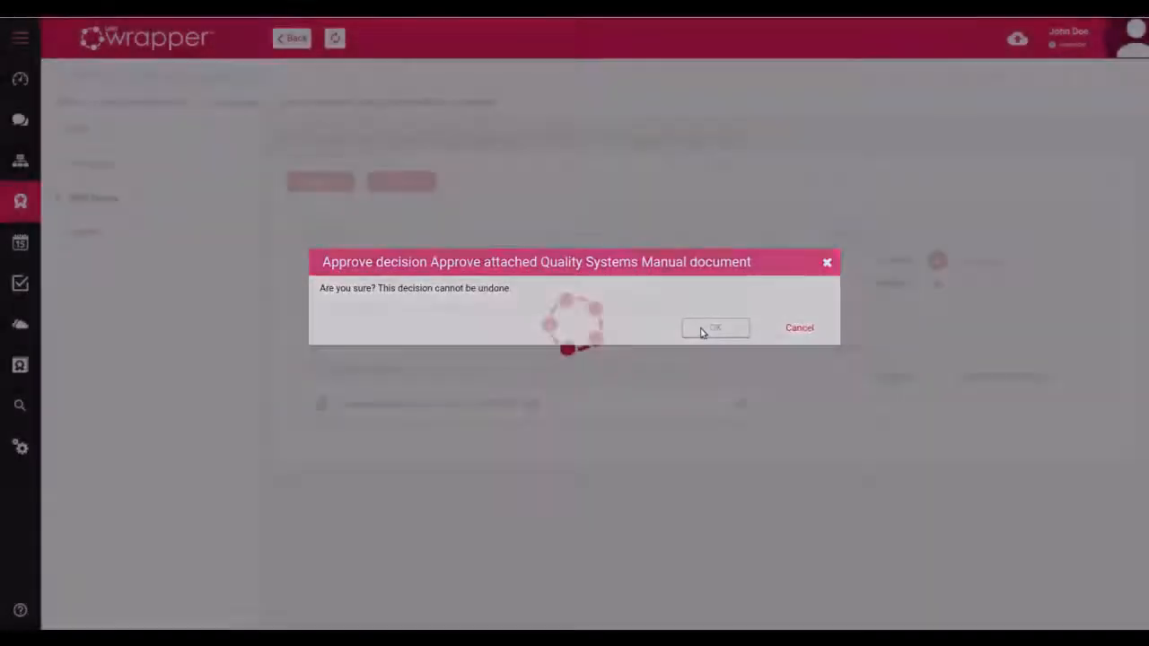
{"action": "left_click", "coordinate": [715, 326]}
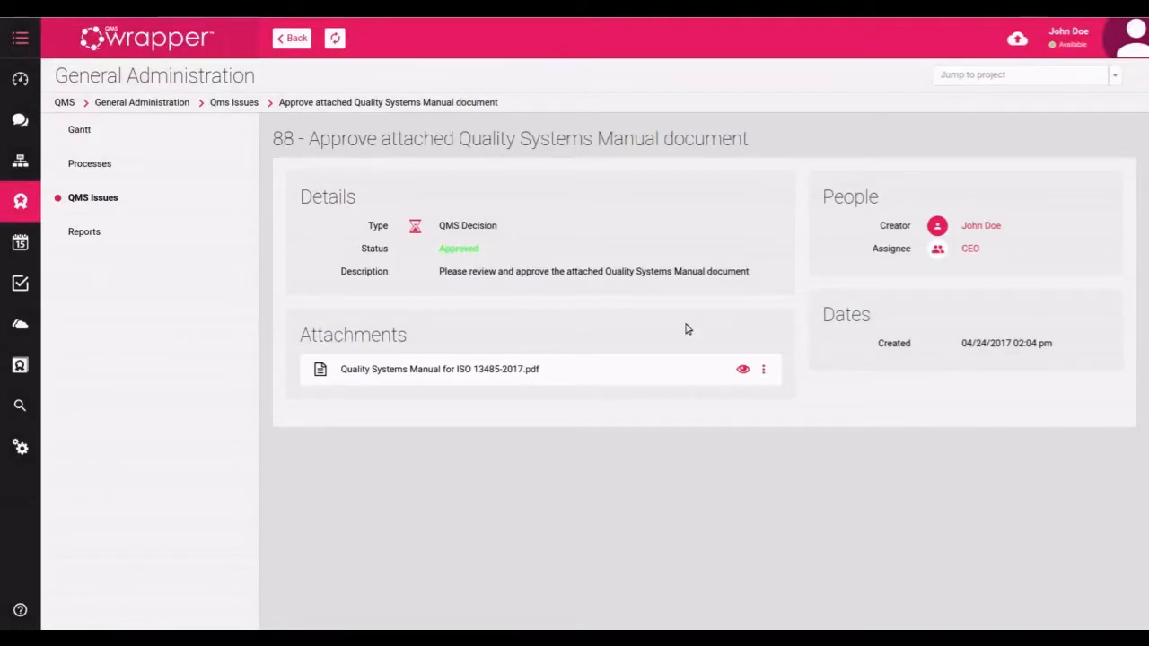
{"action": "mouse_move", "coordinate": [90, 164]}
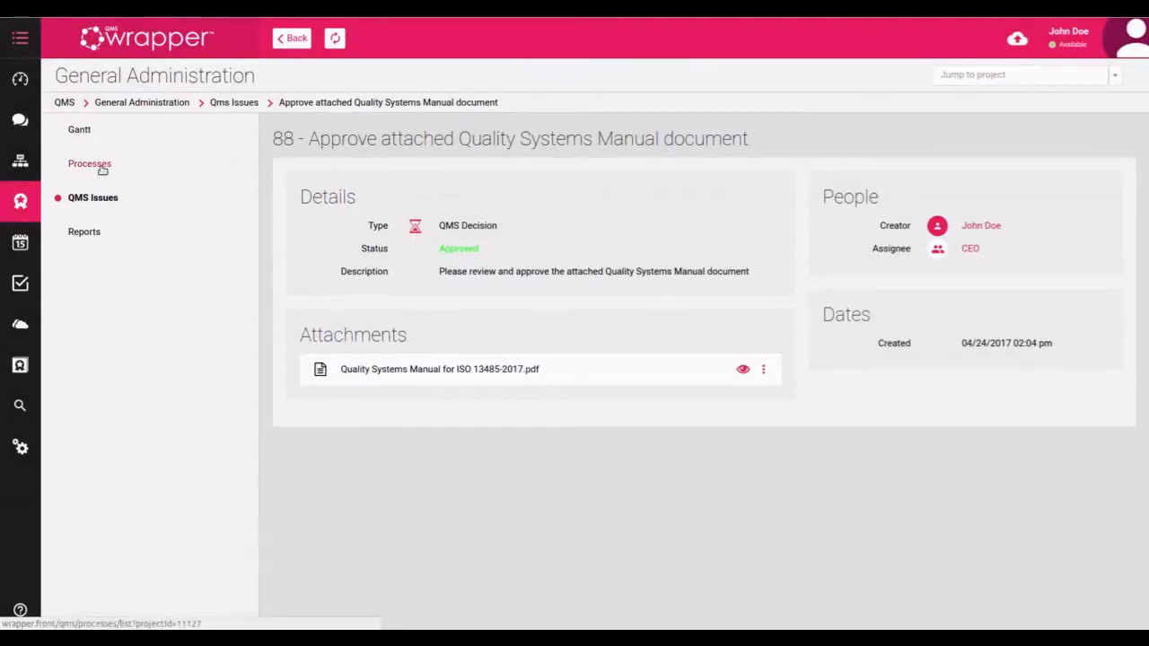